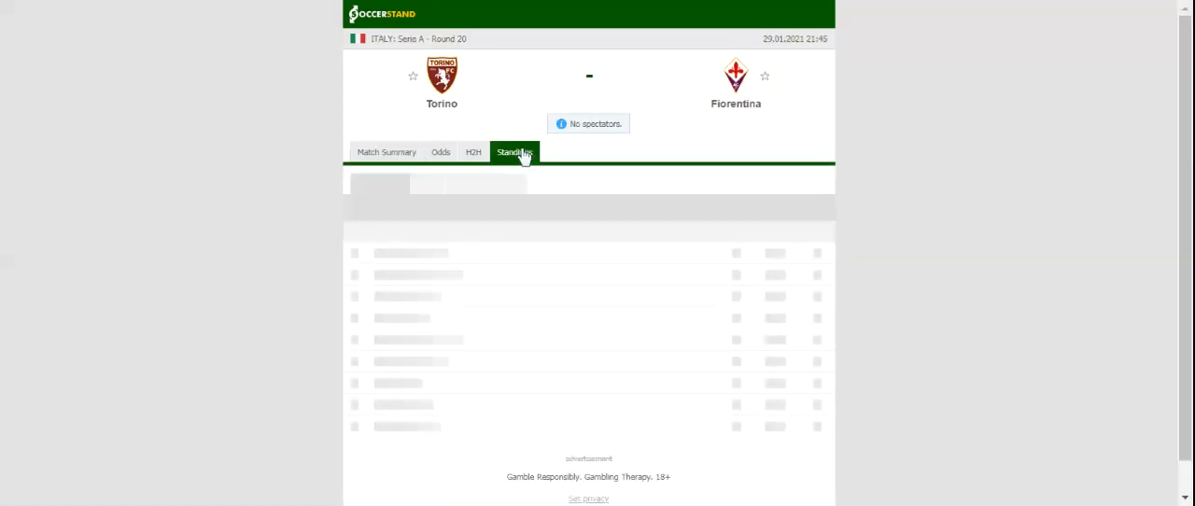
- Show the Serie A standings for the Torino vs Fiorentina match, Fiorentina 12th
{"action": "left_click", "coordinate": [513, 151]}
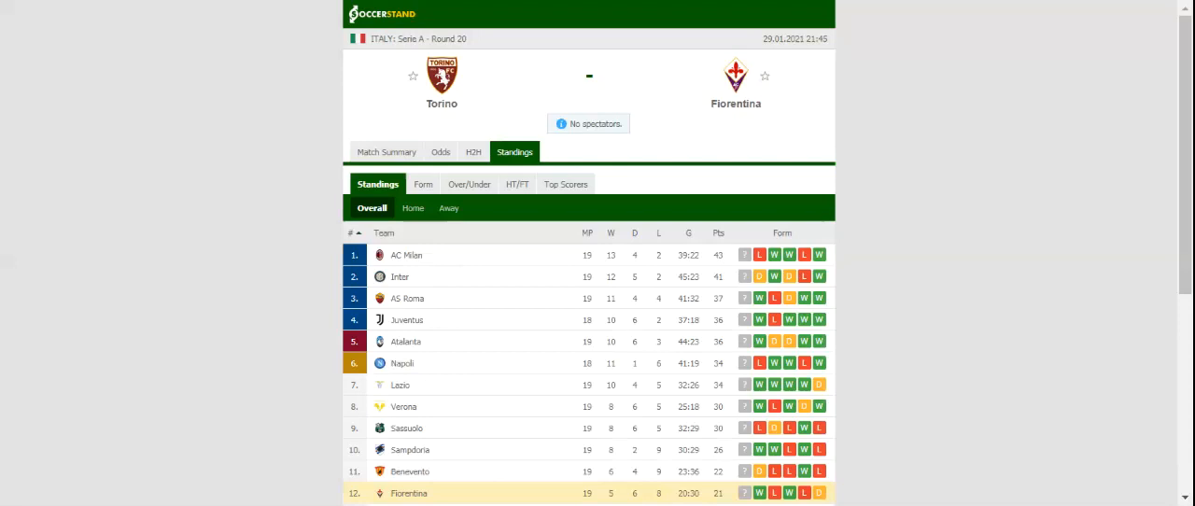
{"action": "mouse_move", "coordinate": [471, 153]}
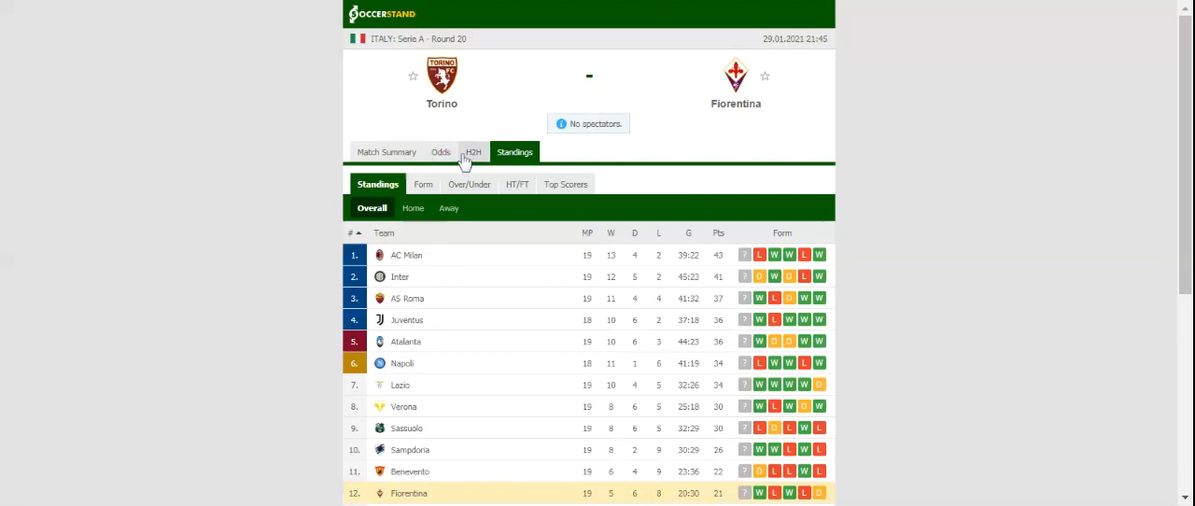
- Show the H2H view with recent results for Torino and Fiorentina
{"action": "left_click", "coordinate": [474, 151]}
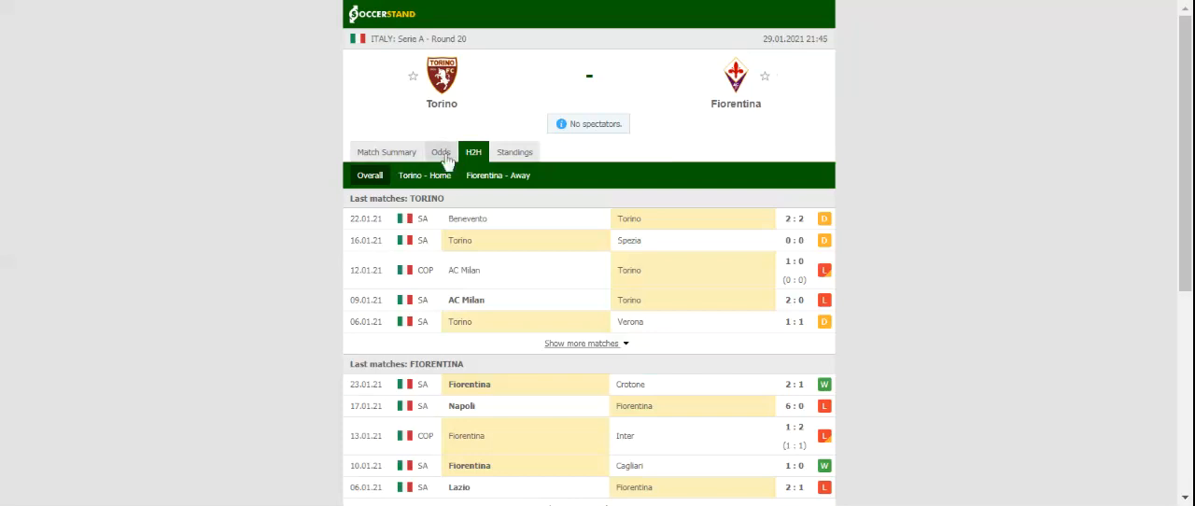
- Show the full-time 1X2 odds table from seven bookmakers
{"action": "left_click", "coordinate": [441, 152]}
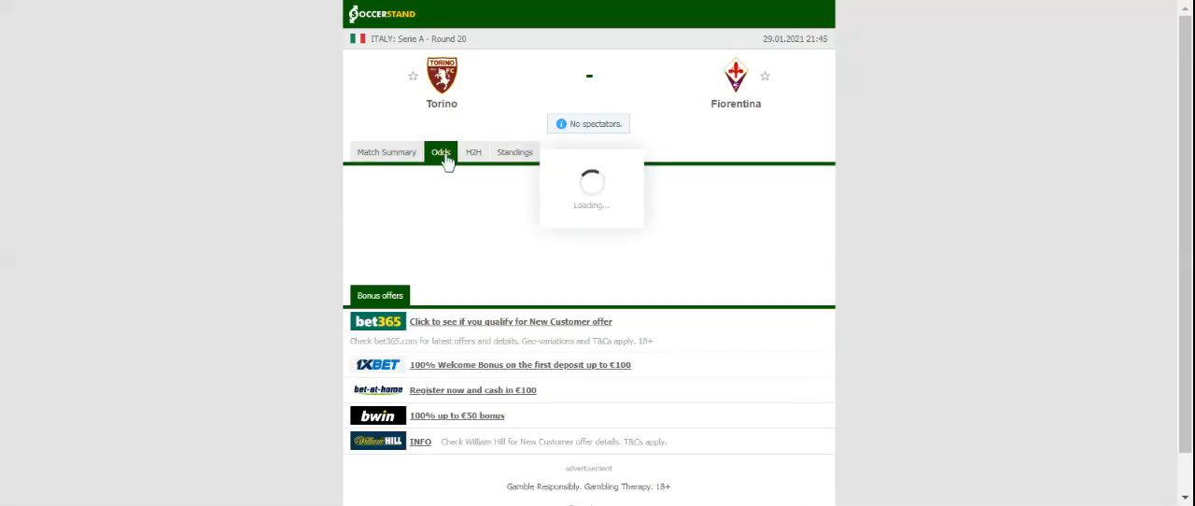
{"action": "left_click", "coordinate": [440, 151]}
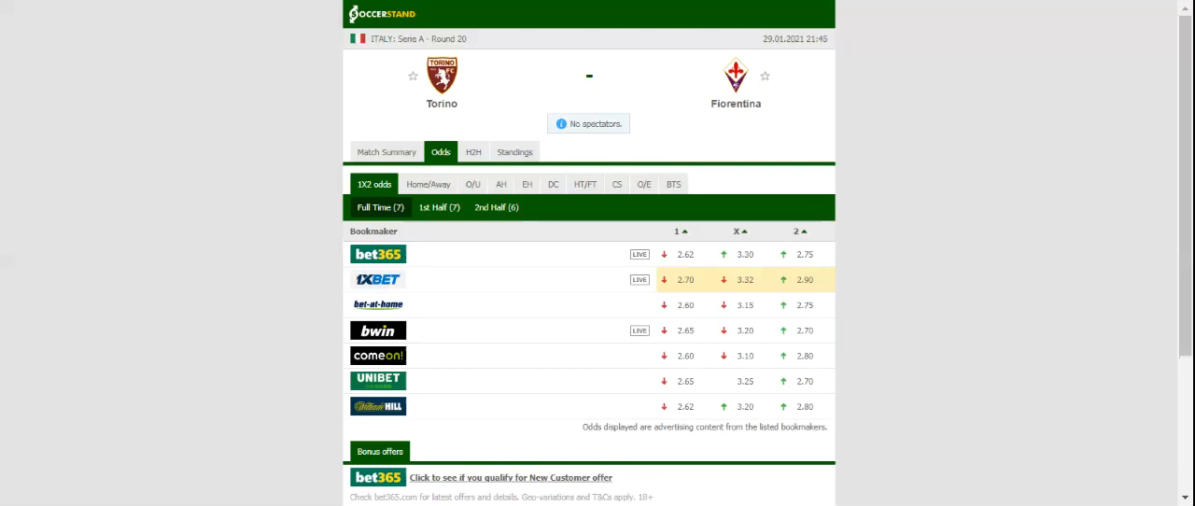
{"action": "mouse_move", "coordinate": [303, 95]}
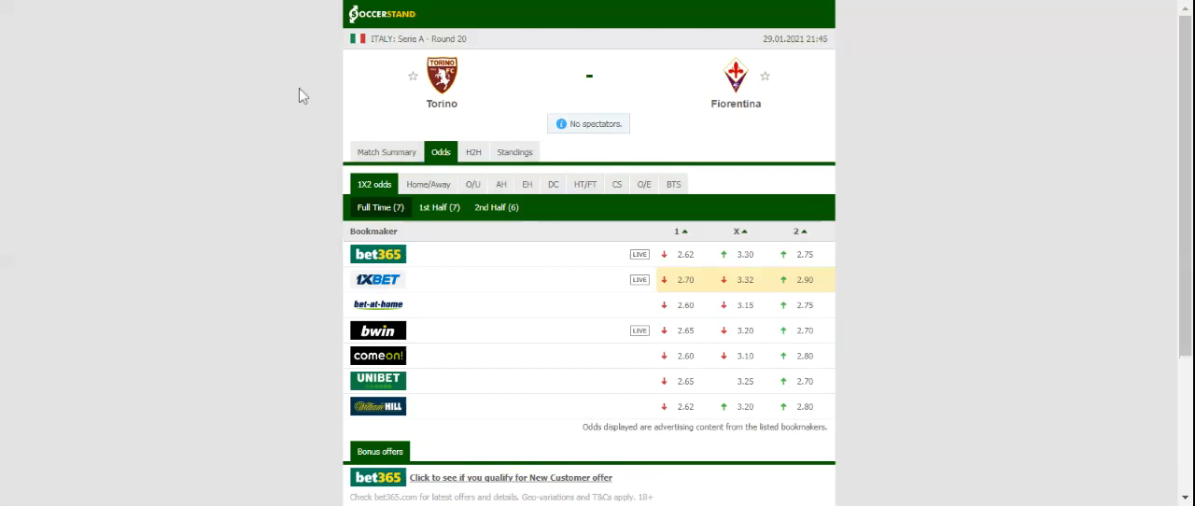